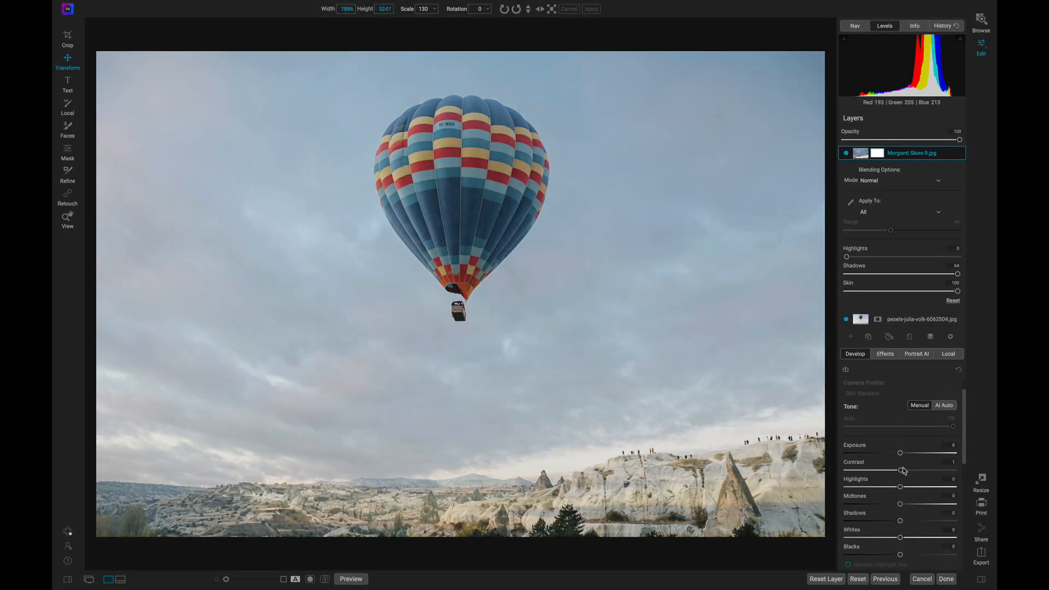
- Max the sky layer's contrast, blend it into the rocky horizon, and add lens blur to the portrait
{"action": "left_click_drag", "start_coordinate": [900, 453], "coordinate": [953, 453]}
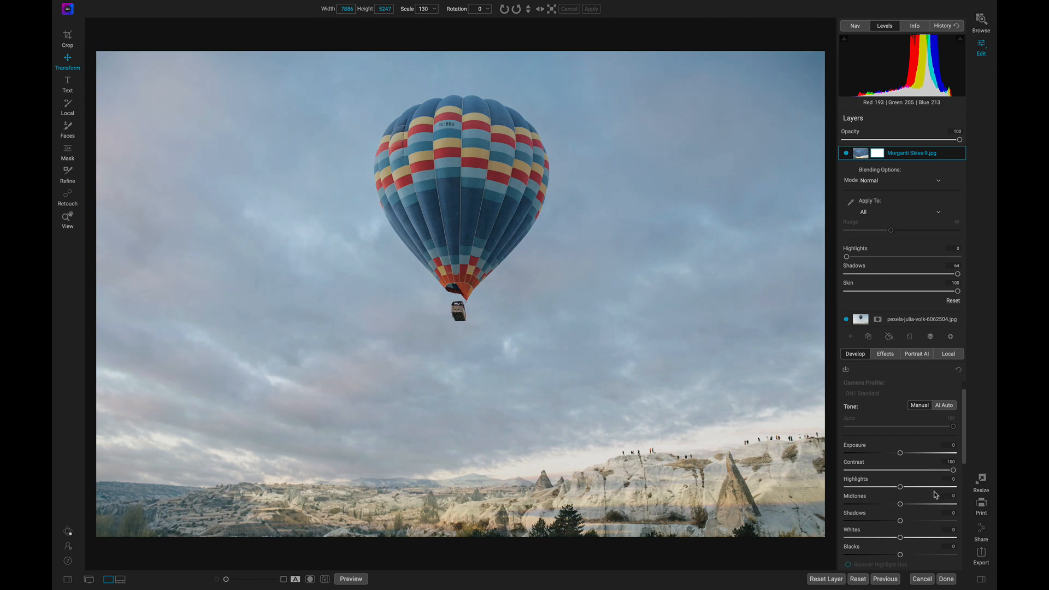
{"action": "left_click", "coordinate": [67, 154]}
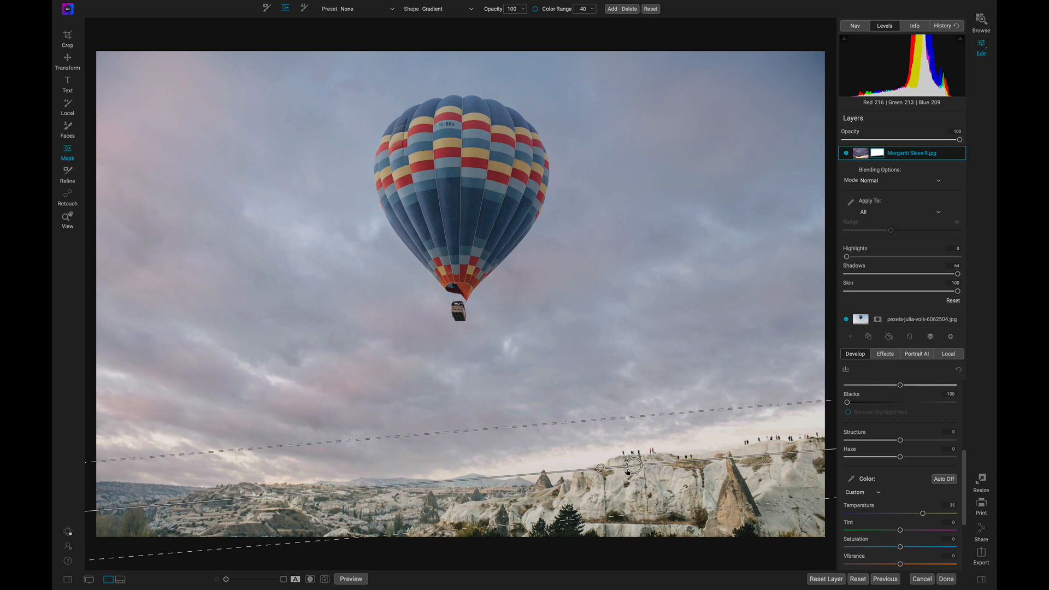
{"action": "left_click_drag", "start_coordinate": [628, 466], "coordinate": [602, 461]}
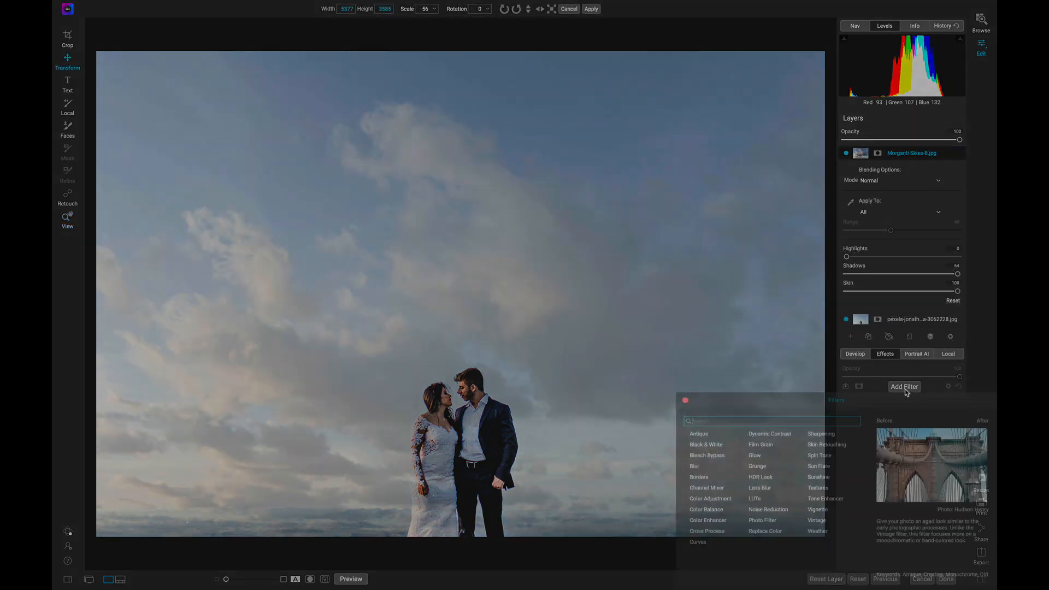
- Add a Lens Blur filter to the couple portrait and paint it away from the couple
{"action": "left_click", "coordinate": [759, 488]}
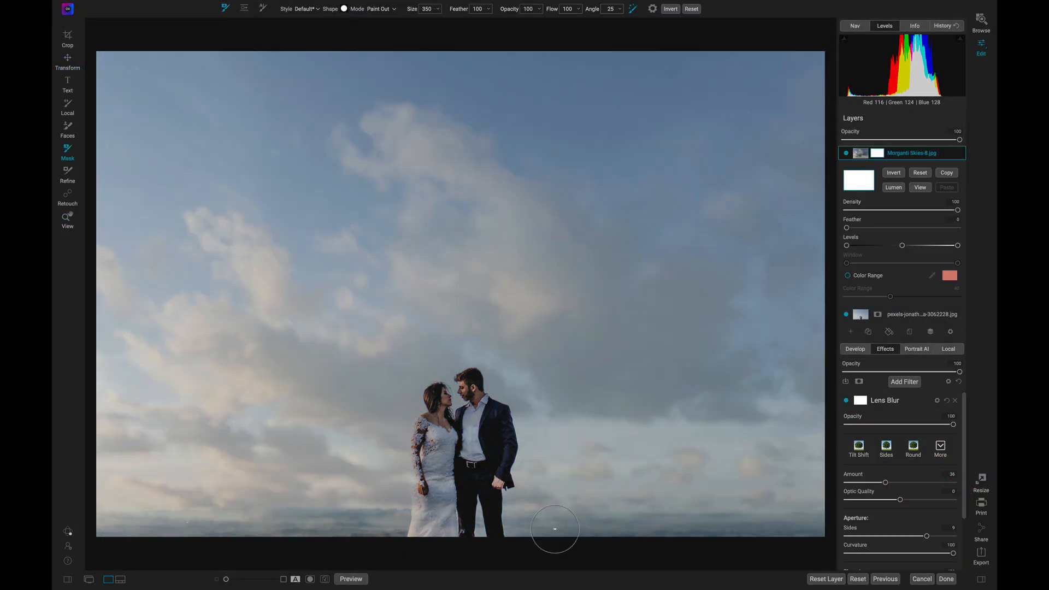
{"action": "left_click_drag", "start_coordinate": [554, 529], "coordinate": [647, 539]}
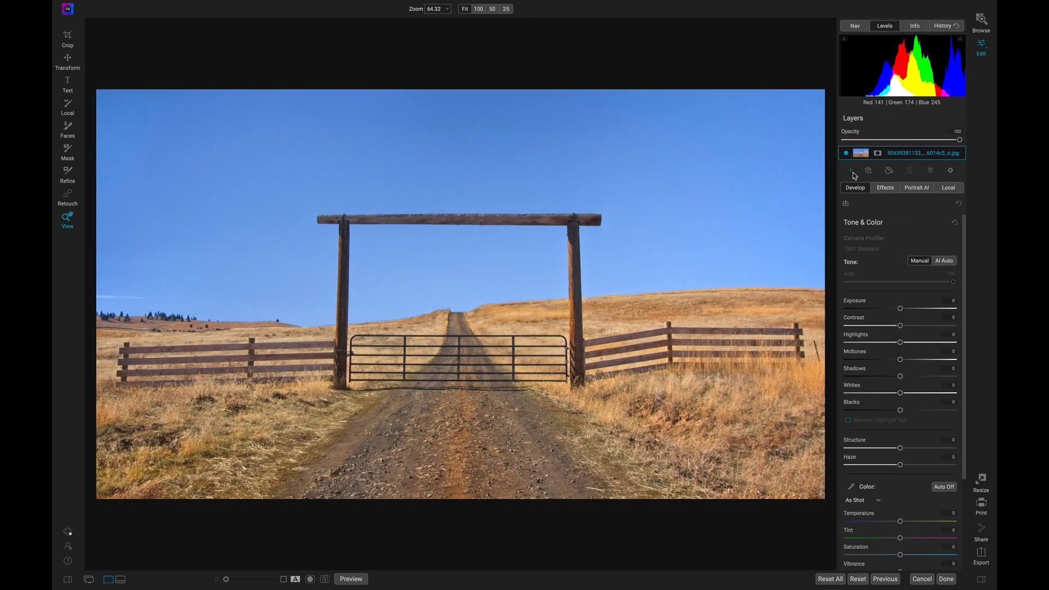
- Add Morganti Skies-2 as a layer, mask it to the blue sky tones, and raise its exposure
{"action": "left_click", "coordinate": [851, 169]}
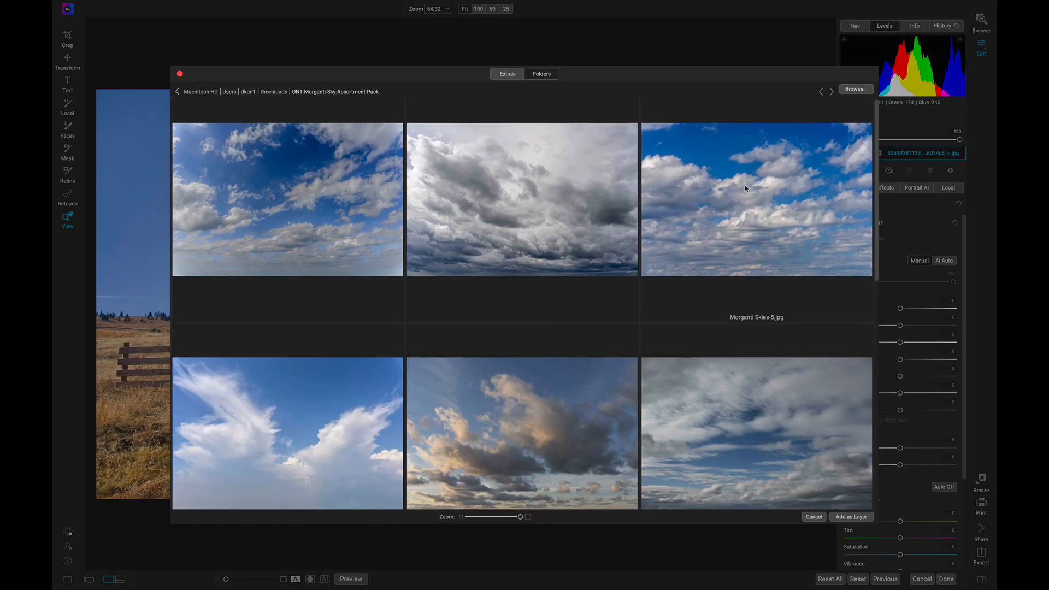
{"action": "scroll", "scroll_direction": "down", "scroll_amount": 3}
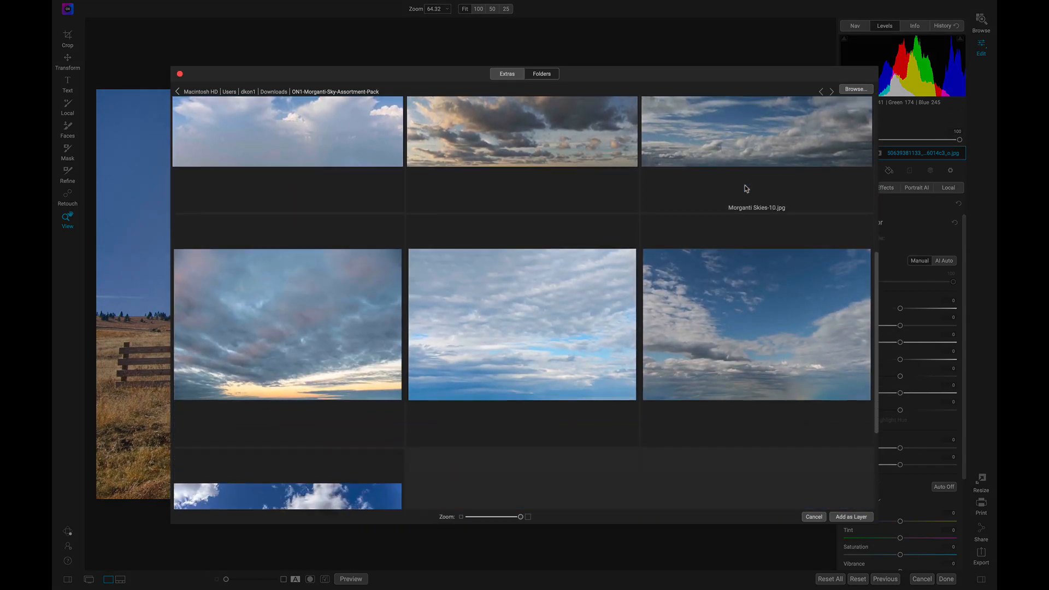
{"action": "scroll", "scroll_direction": "down", "scroll_amount": 3}
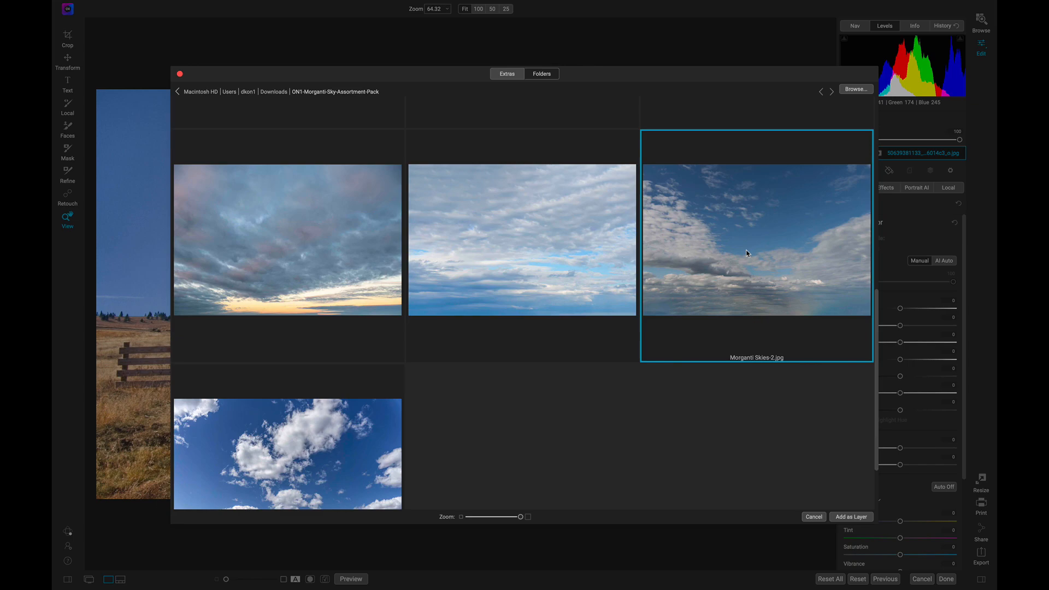
{"action": "left_click", "coordinate": [850, 516]}
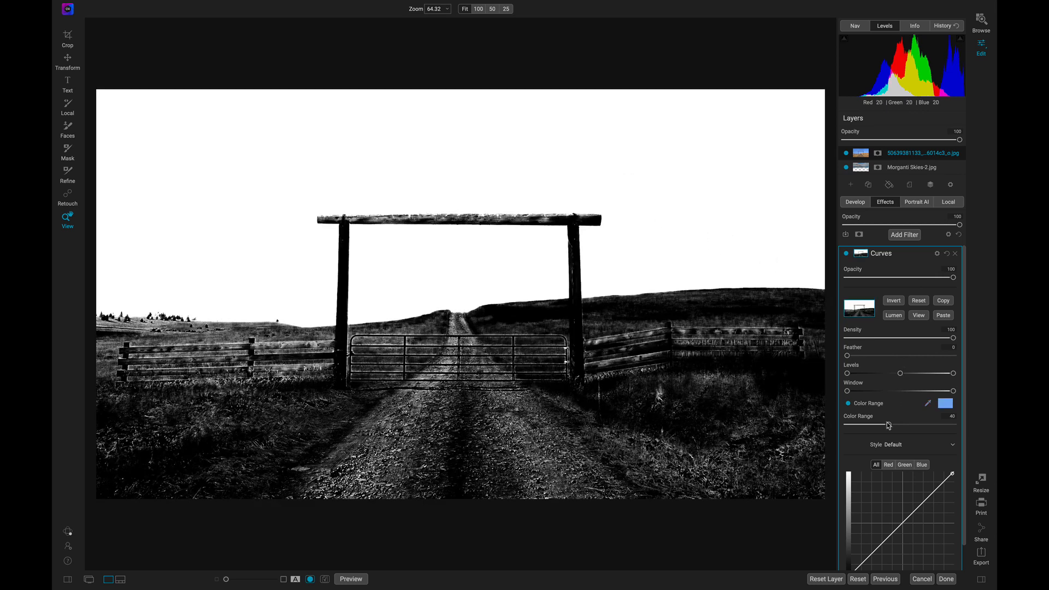
{"action": "left_click_drag", "start_coordinate": [888, 425], "coordinate": [877, 426]}
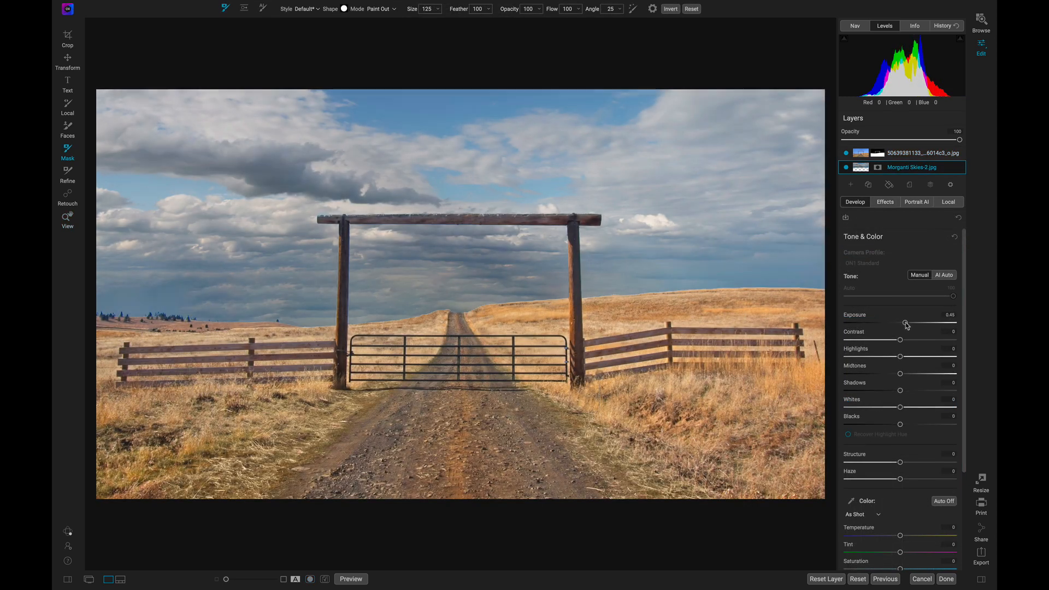
{"action": "left_click_drag", "start_coordinate": [906, 323], "coordinate": [911, 322]}
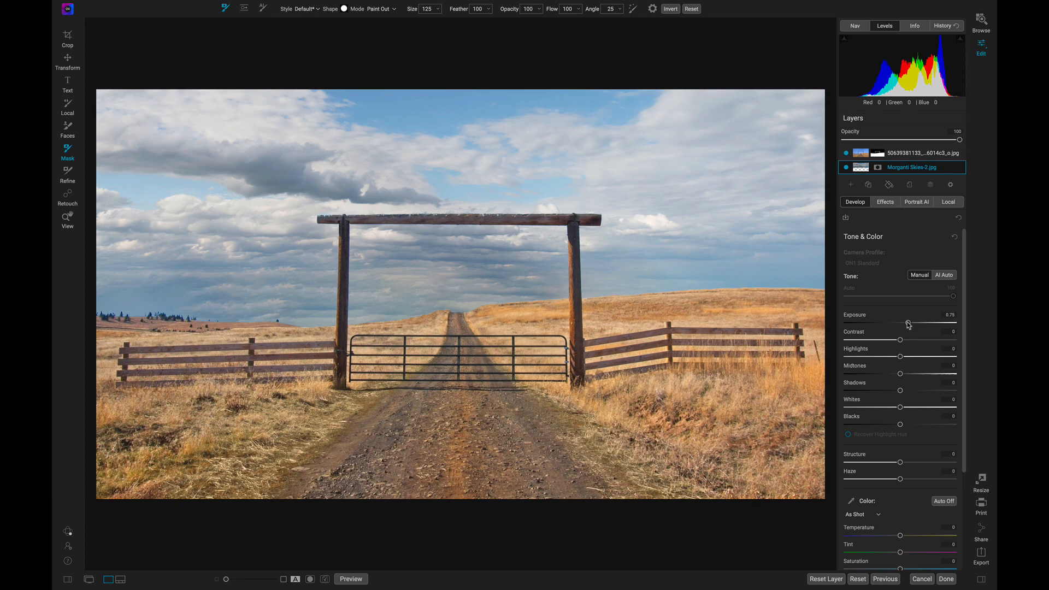
- Create a stamped layer and apply the Vintage filter with the Cool style
{"action": "left_click", "coordinate": [904, 249]}
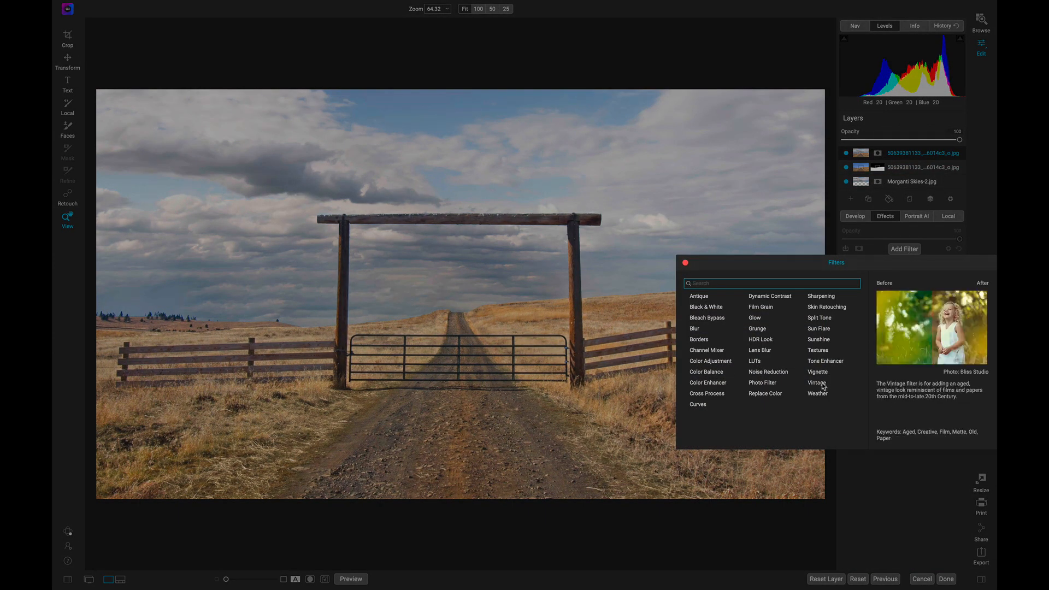
{"action": "left_click", "coordinate": [816, 382]}
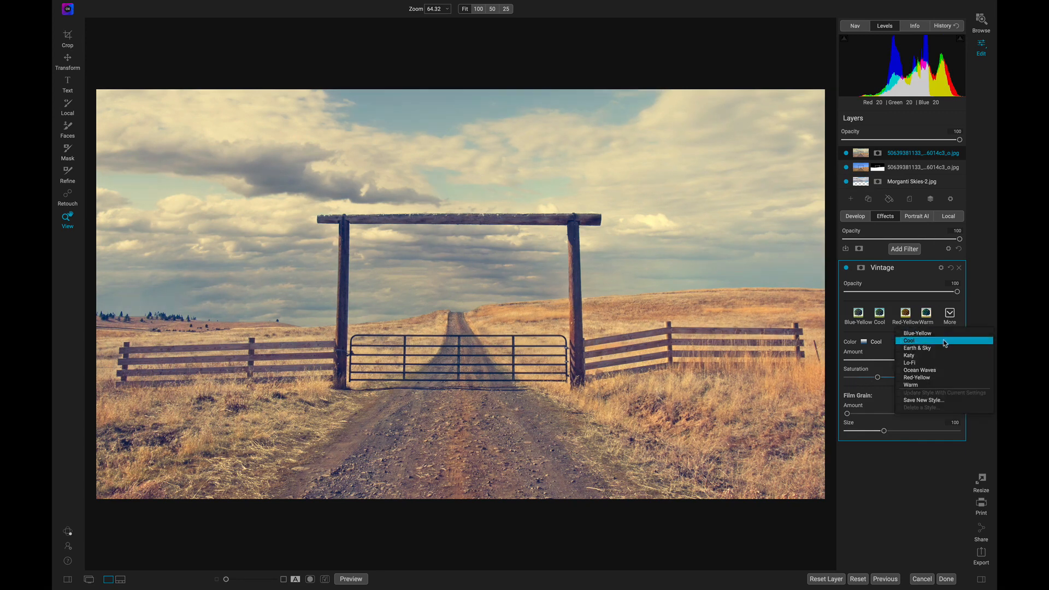
{"action": "left_click", "coordinate": [917, 348]}
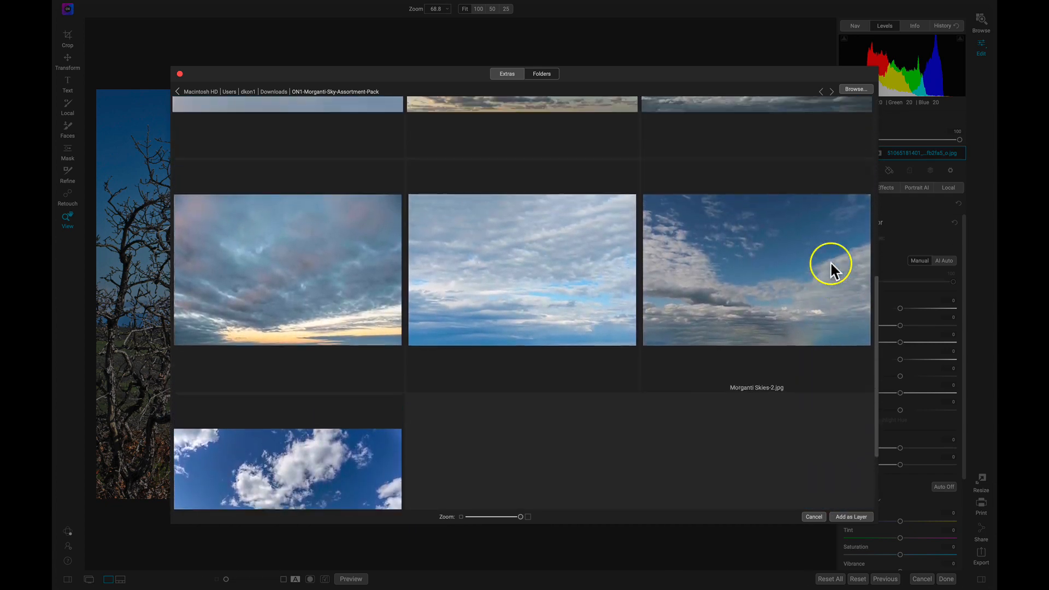
- Add Morganti Skies-5.jpg as a layer above the tree photo and activate the Transform tool
{"action": "scroll", "scroll_direction": "down", "scroll_amount": 3}
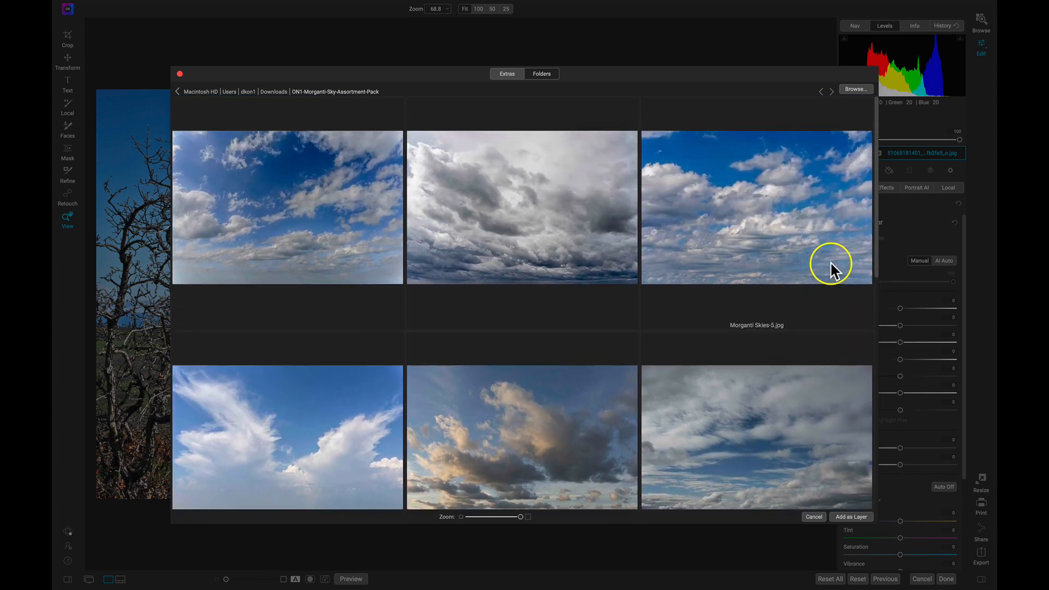
{"action": "left_click", "coordinate": [850, 516]}
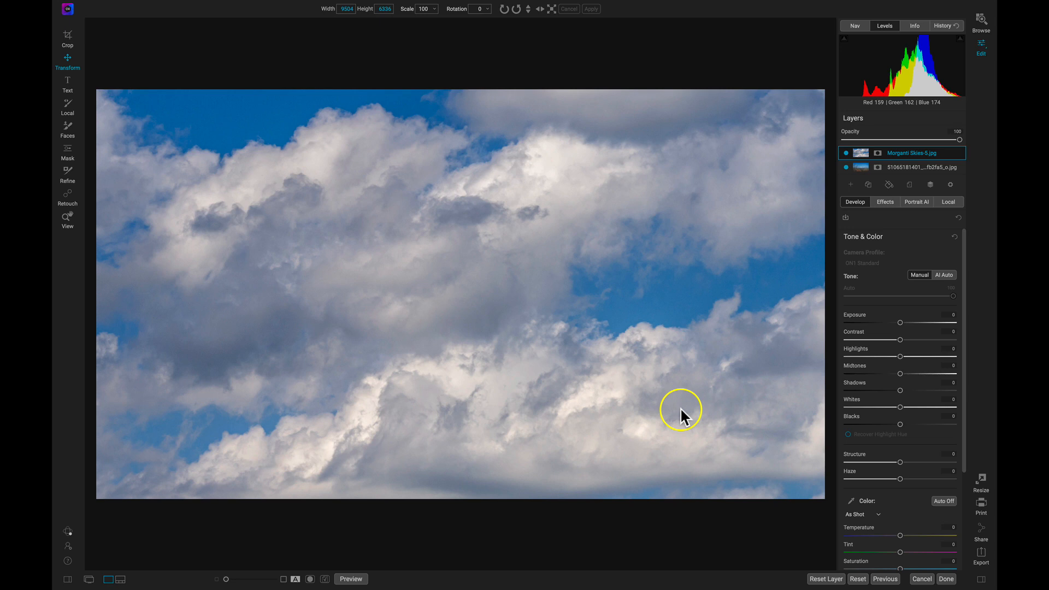
{"action": "key", "text": "v"}
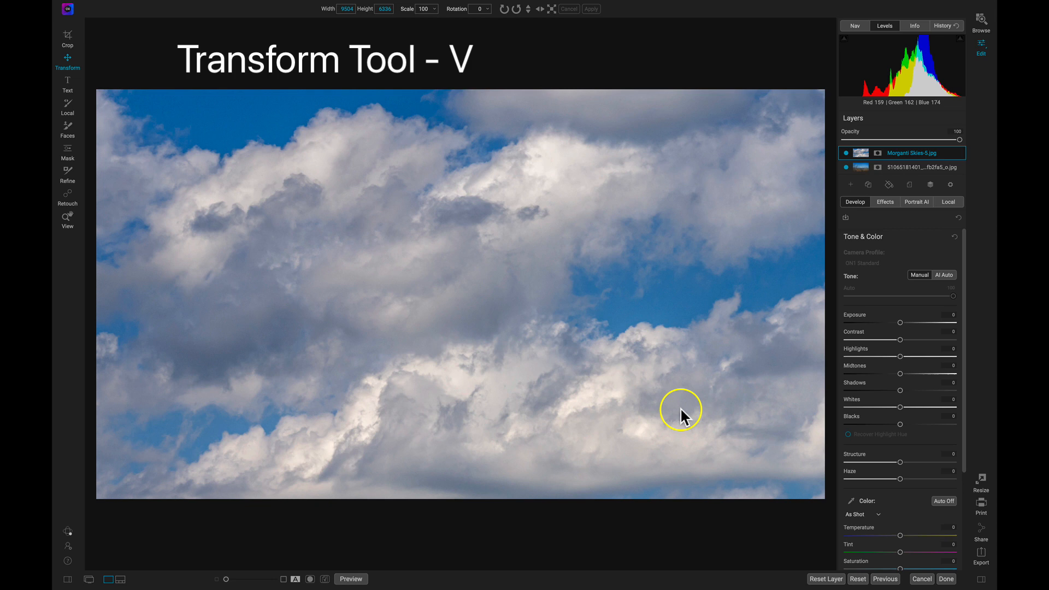
{"action": "mouse_move", "coordinate": [545, 211]}
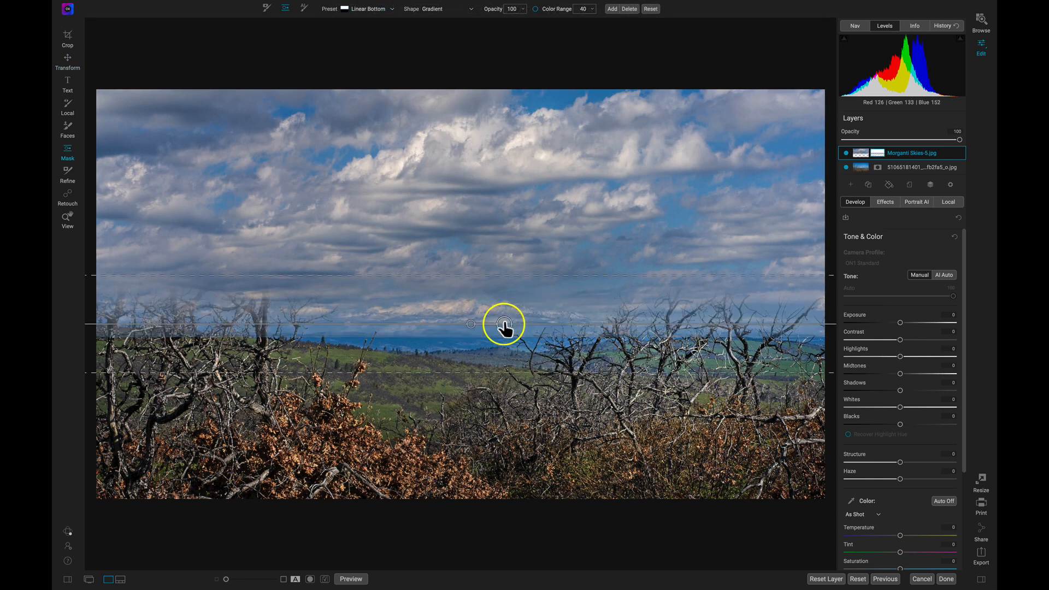
- Drag the gradient mask's center and edge lines down to just above the distant hills
{"action": "left_click_drag", "start_coordinate": [503, 324], "coordinate": [459, 329]}
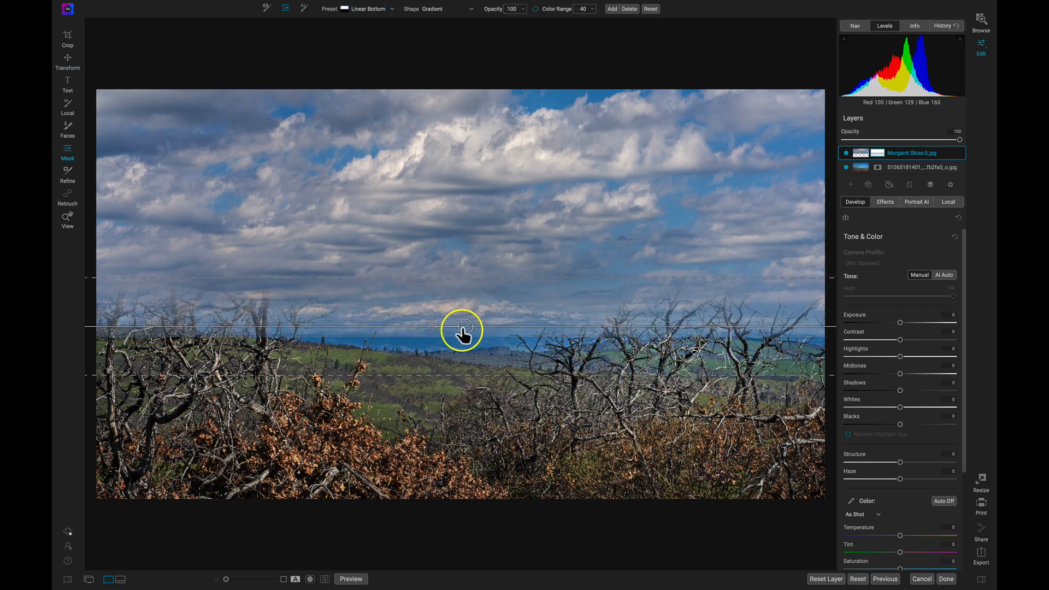
{"action": "left_click_drag", "start_coordinate": [461, 329], "coordinate": [431, 317]}
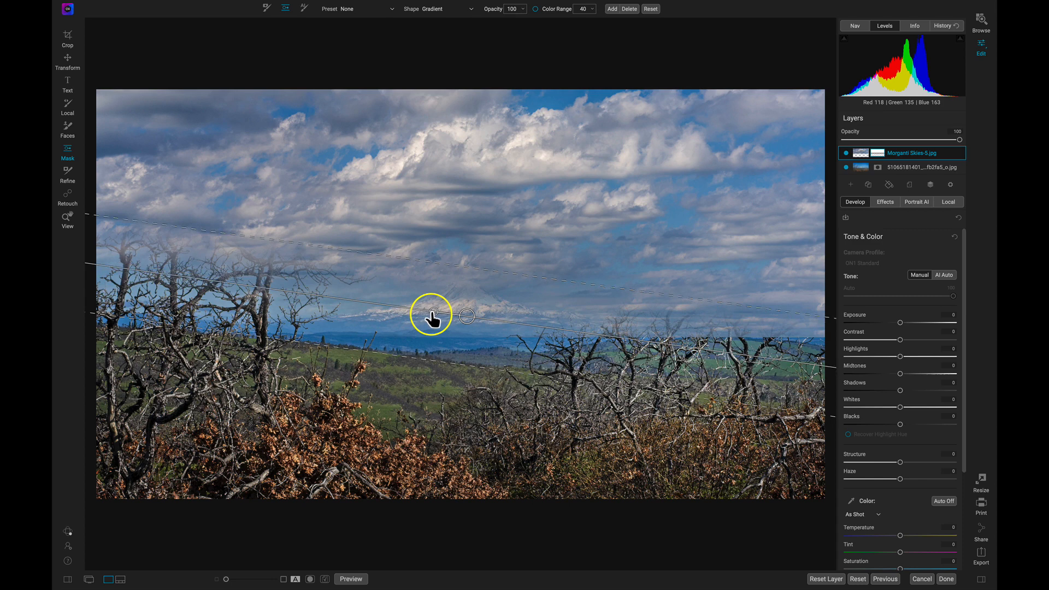
{"action": "left_click_drag", "start_coordinate": [432, 318], "coordinate": [438, 364]}
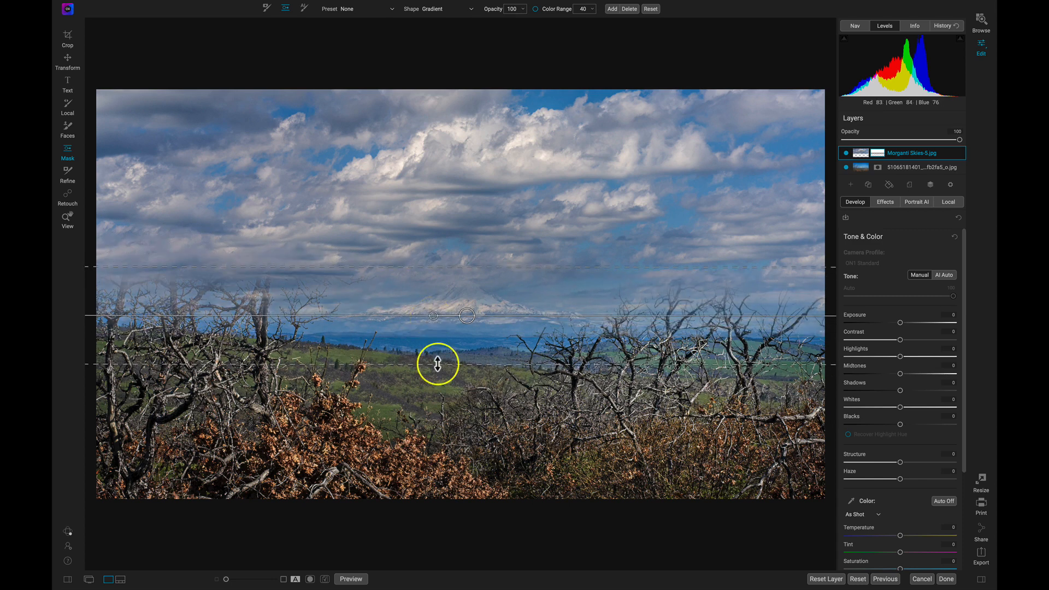
{"action": "left_click_drag", "start_coordinate": [437, 364], "coordinate": [439, 331]}
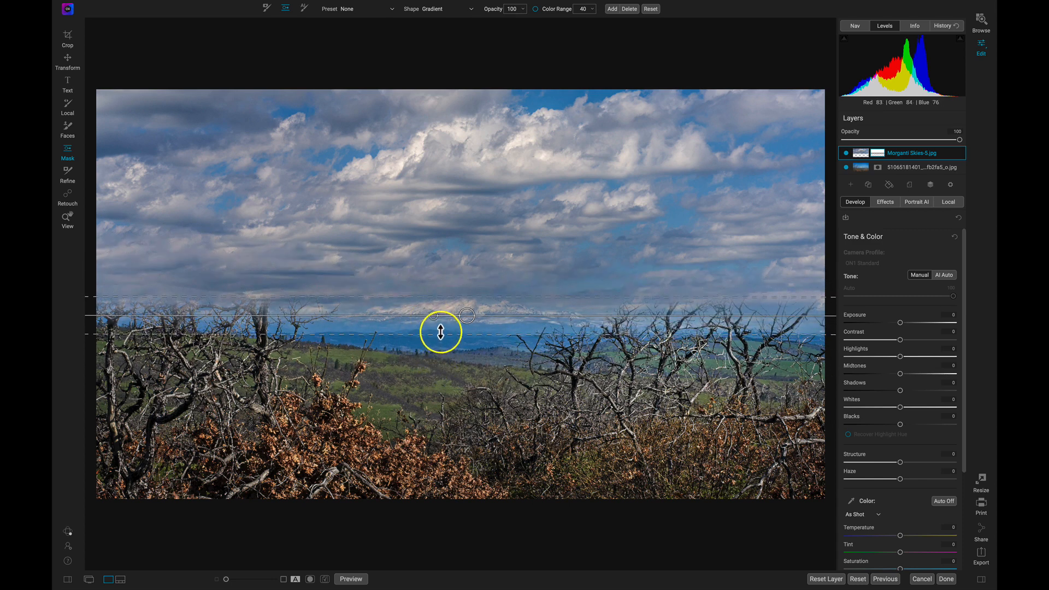
{"action": "left_click_drag", "start_coordinate": [439, 331], "coordinate": [439, 387]}
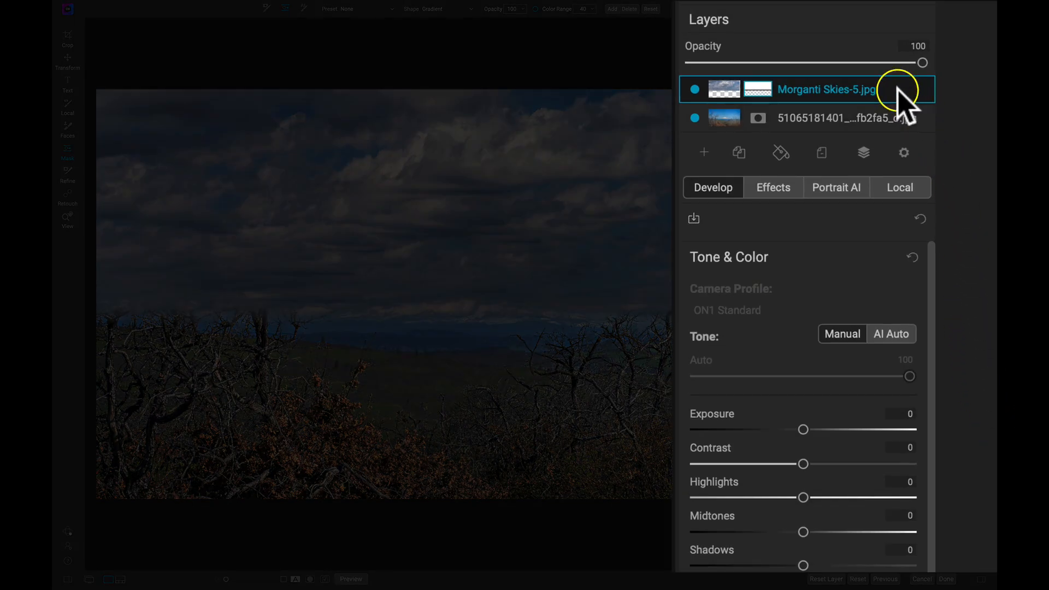
{"action": "mouse_move", "coordinate": [930, 154]}
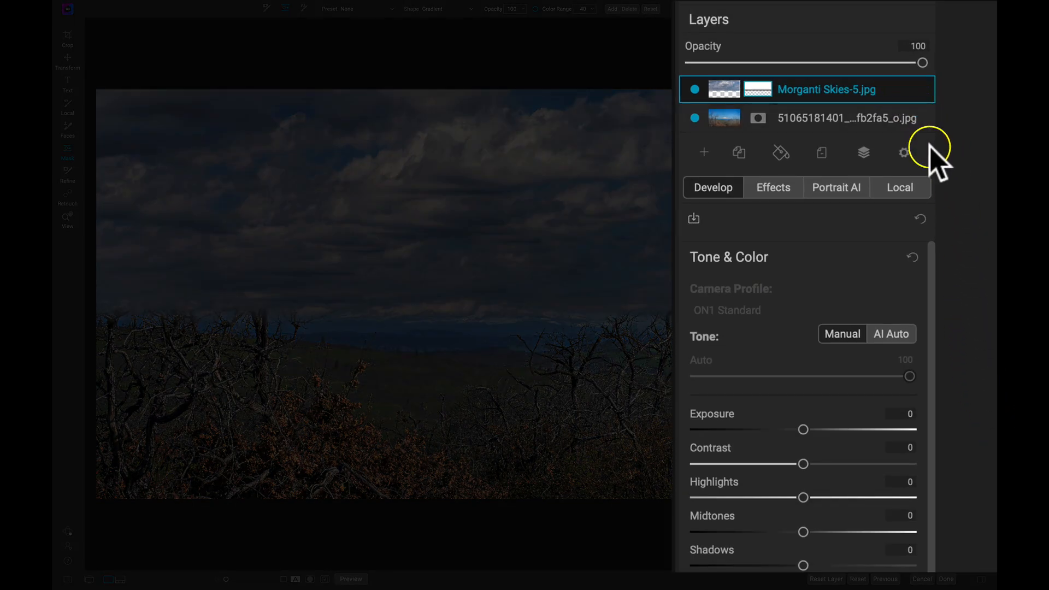
- In the sky layer's Blending Options, set Shadows to 64 and Skin to 100
{"action": "left_click", "coordinate": [903, 152]}
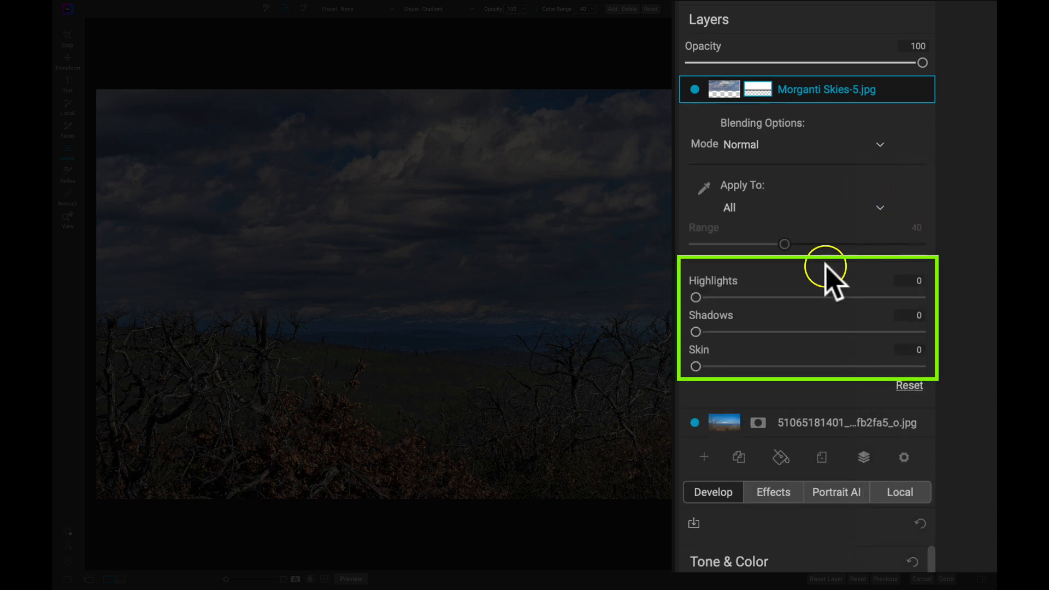
{"action": "mouse_move", "coordinate": [695, 366]}
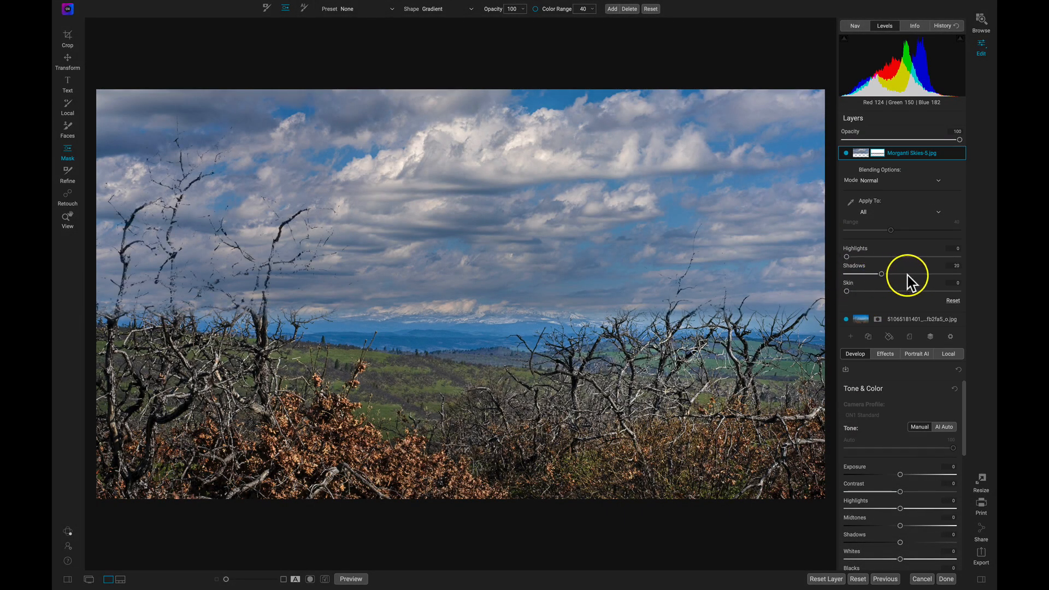
{"action": "left_click_drag", "start_coordinate": [880, 274], "coordinate": [956, 274]}
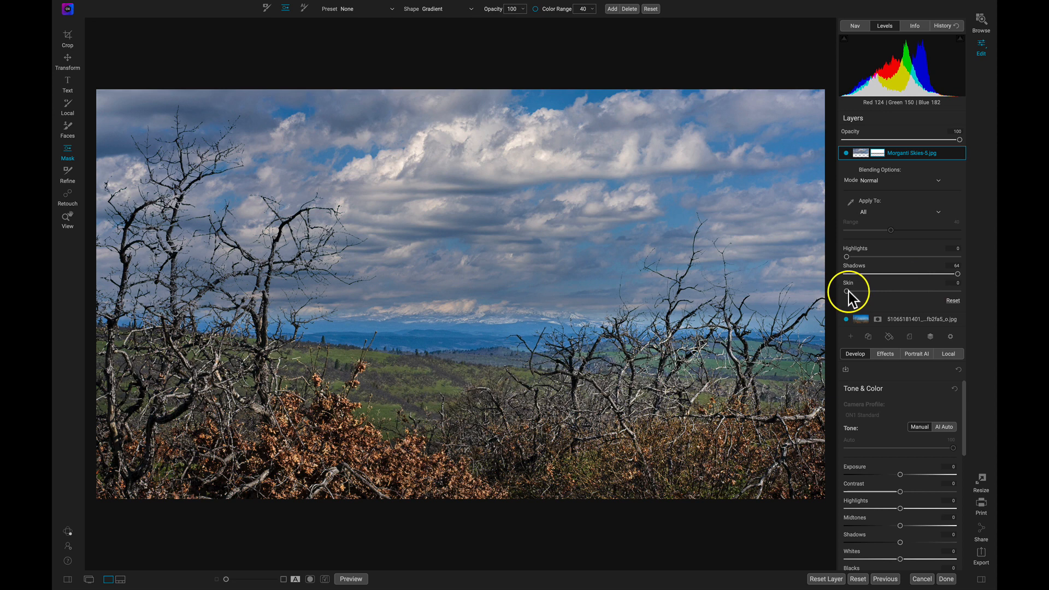
{"action": "left_click_drag", "start_coordinate": [847, 291], "coordinate": [958, 291]}
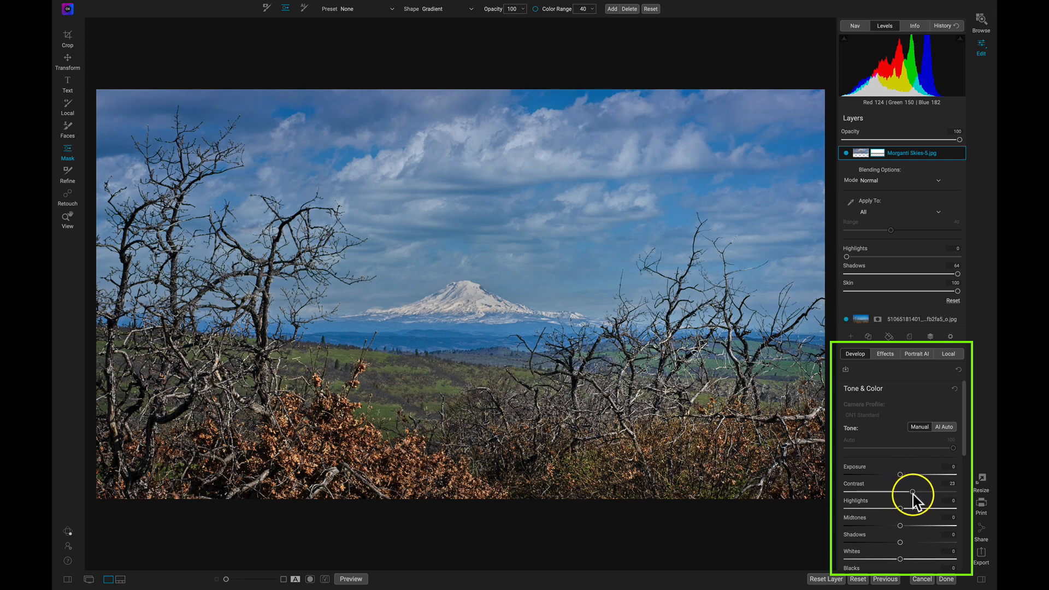
- Raise the sky layer's contrast, then compare opacity and return it to 100
{"action": "left_click_drag", "start_coordinate": [909, 492], "coordinate": [900, 407]}
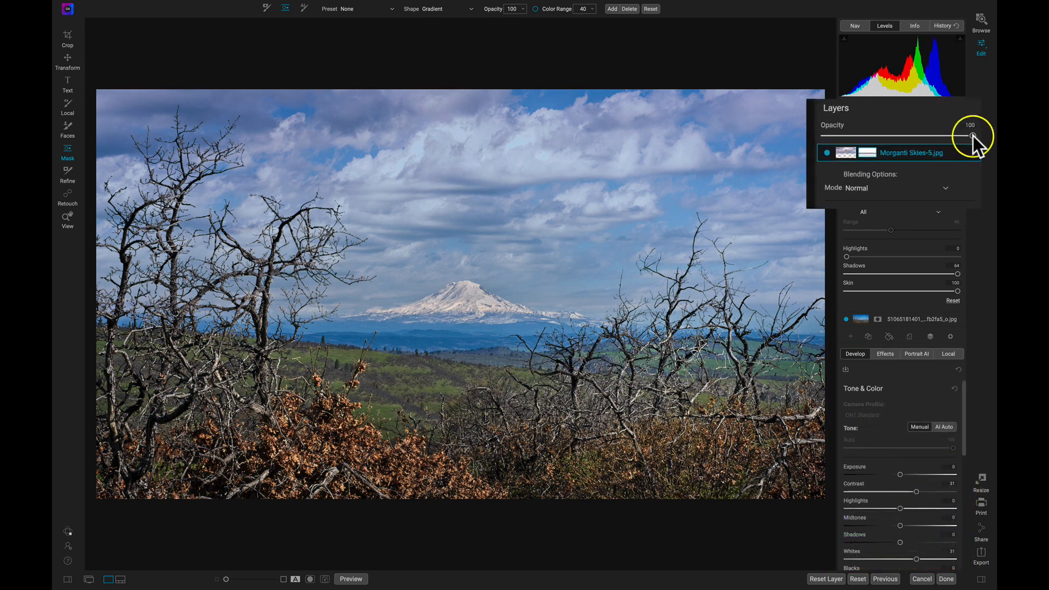
{"action": "left_click_drag", "start_coordinate": [974, 137], "coordinate": [804, 125]}
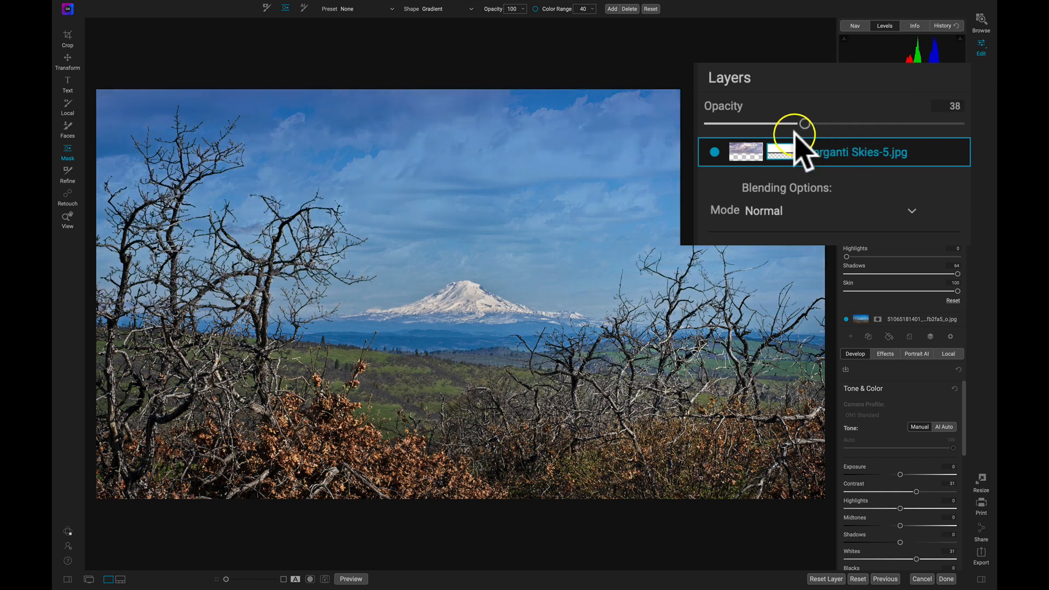
{"action": "left_click_drag", "start_coordinate": [805, 123], "coordinate": [941, 123]}
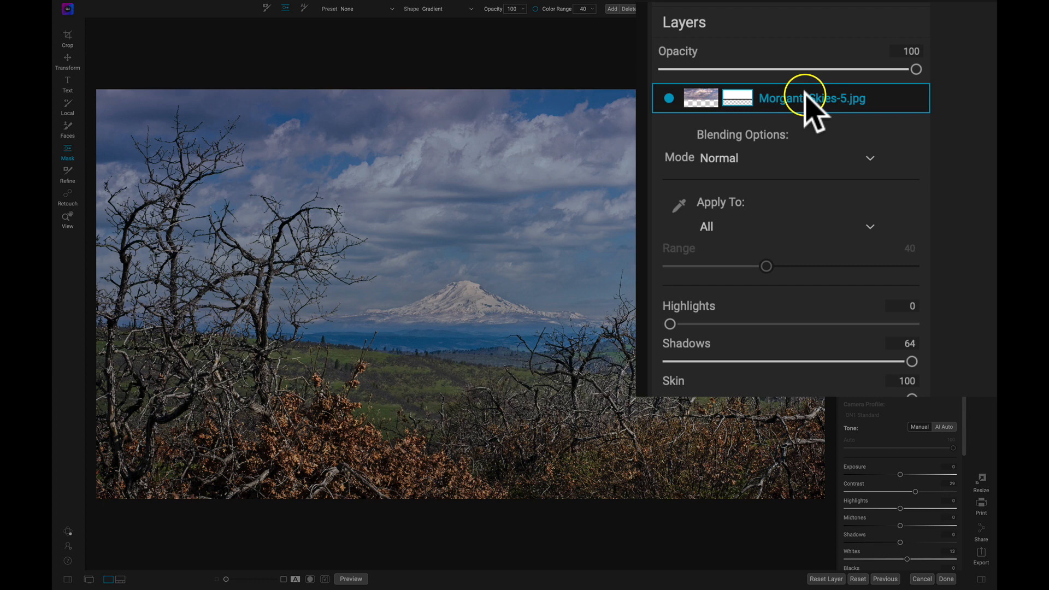
- Create a New Stamped Layer from the top layer's right-click menu
{"action": "right_click", "coordinate": [812, 98]}
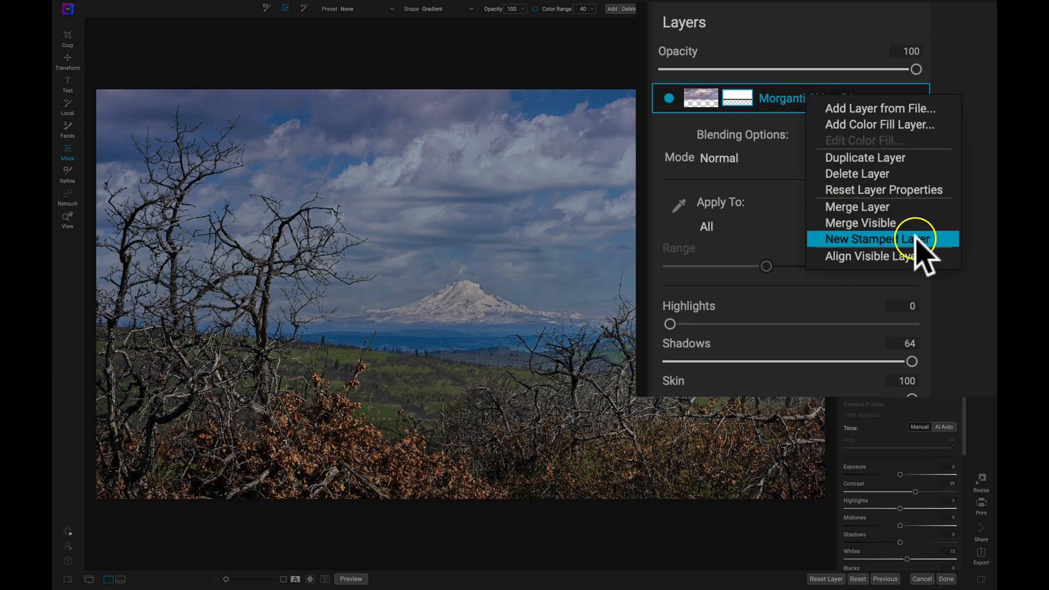
{"action": "left_click", "coordinate": [876, 238]}
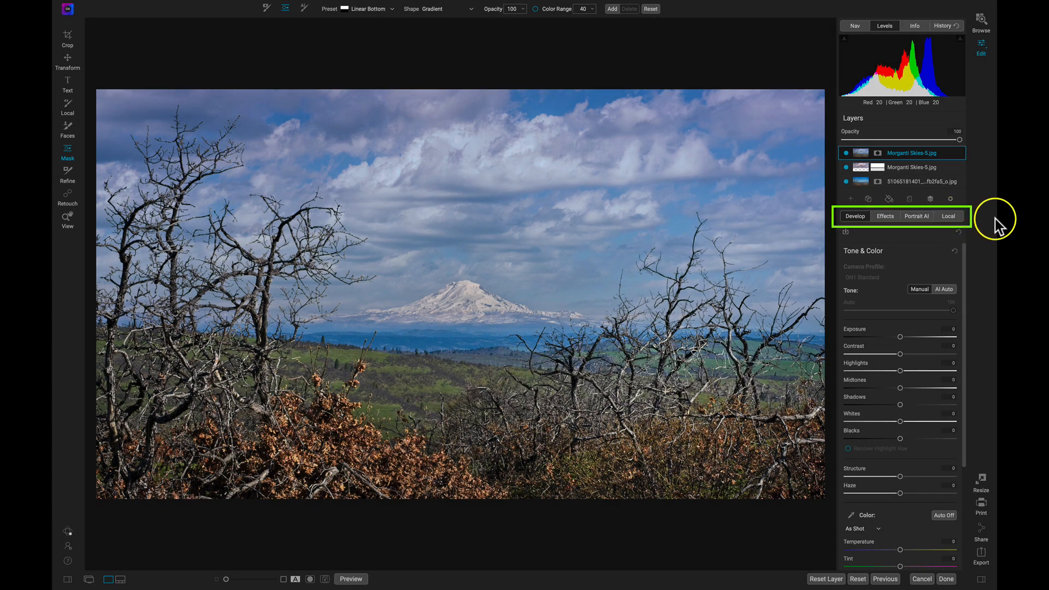
- Apply the Sunshine filter with the Strong style to the stamped layer and compare visibility
{"action": "left_click", "coordinate": [884, 216]}
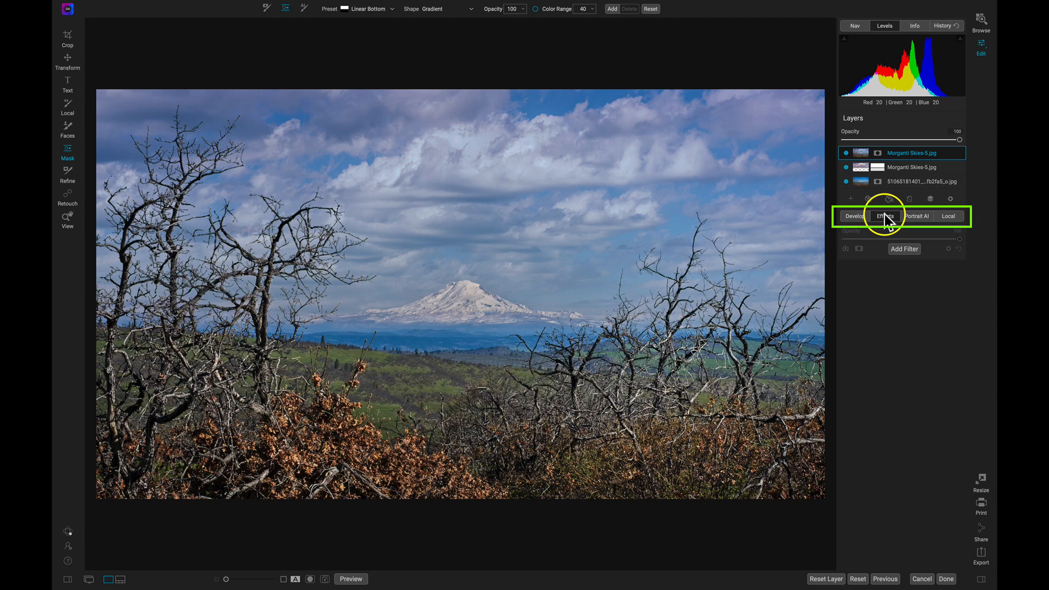
{"action": "left_click", "coordinate": [904, 250]}
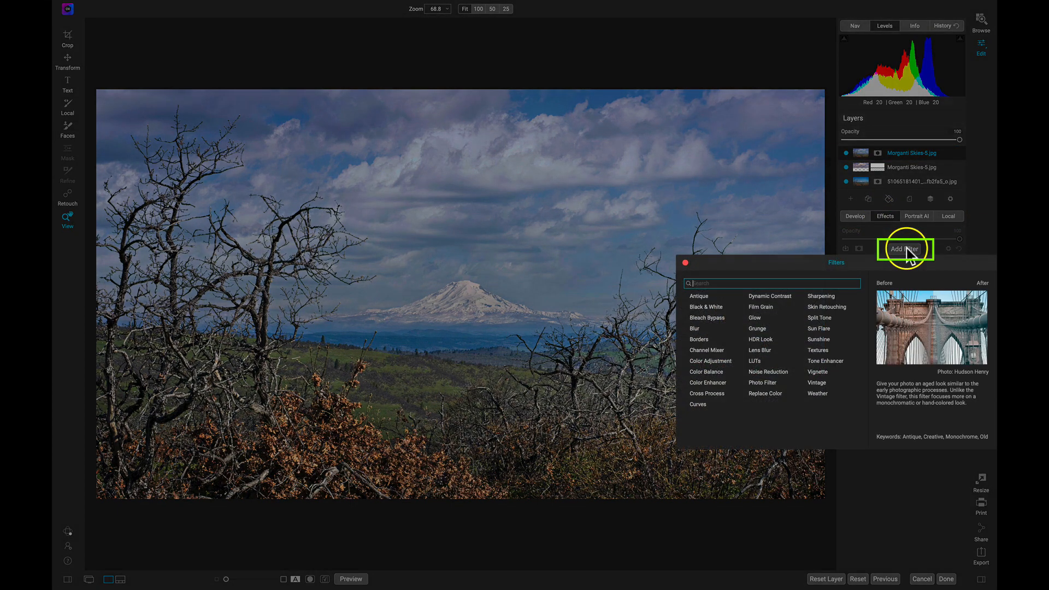
{"action": "mouse_move", "coordinate": [817, 339]}
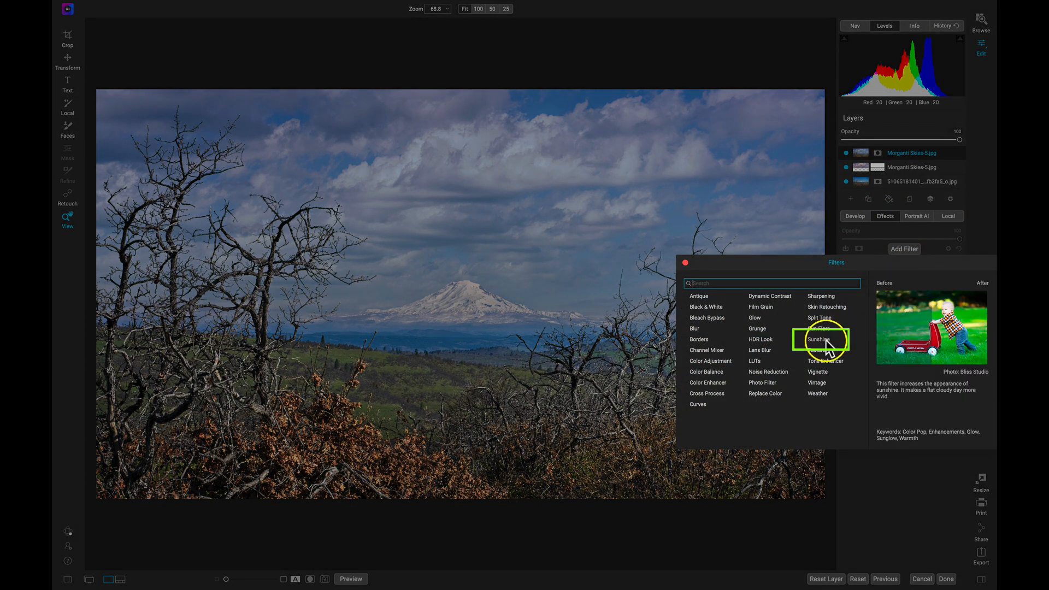
{"action": "left_click", "coordinate": [819, 339]}
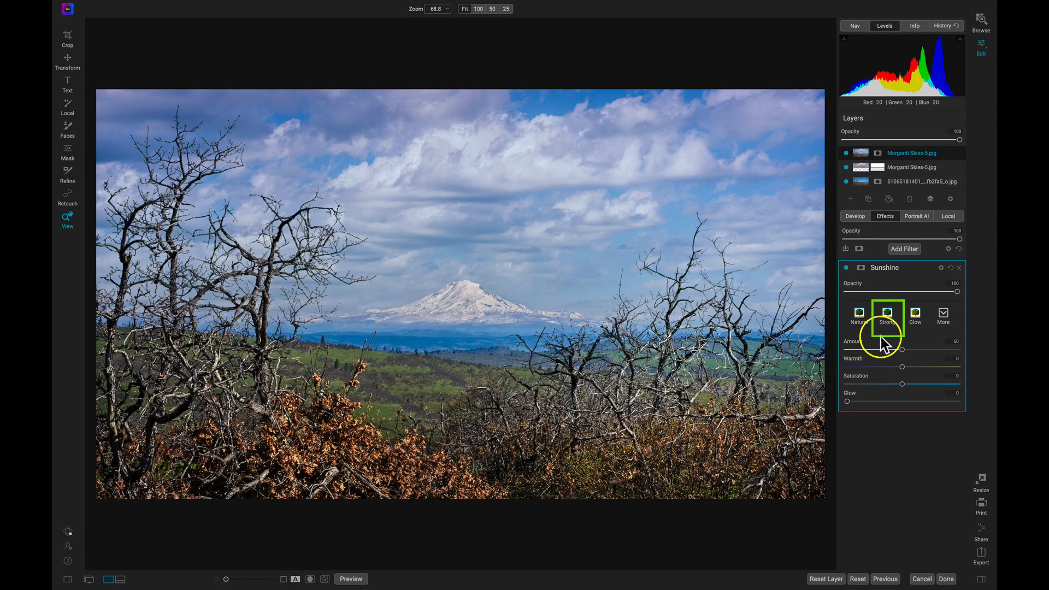
{"action": "left_click", "coordinate": [886, 314]}
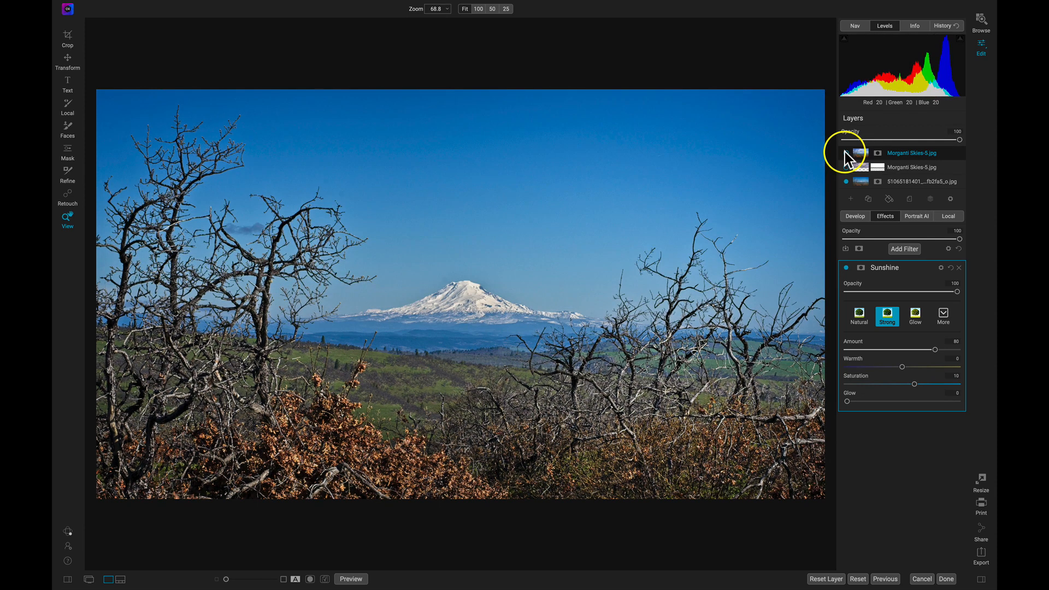
{"action": "left_click", "coordinate": [851, 151]}
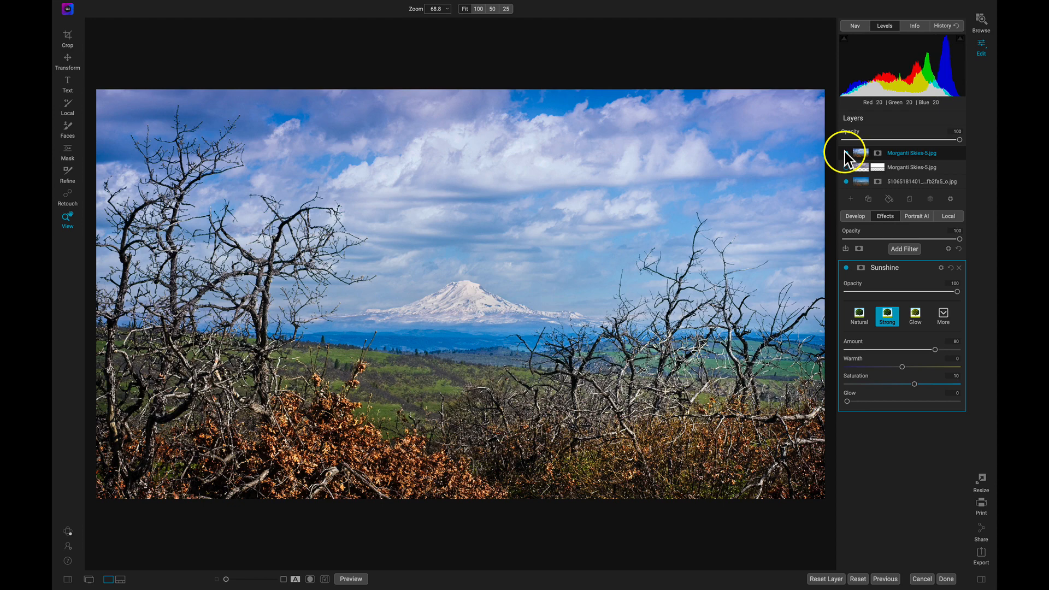